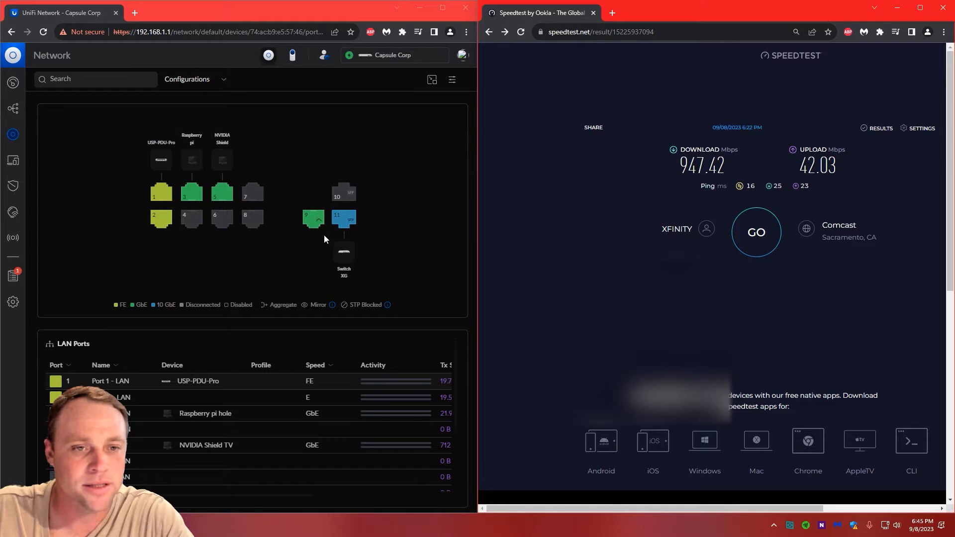
pyautogui.moveTo(744, 213)
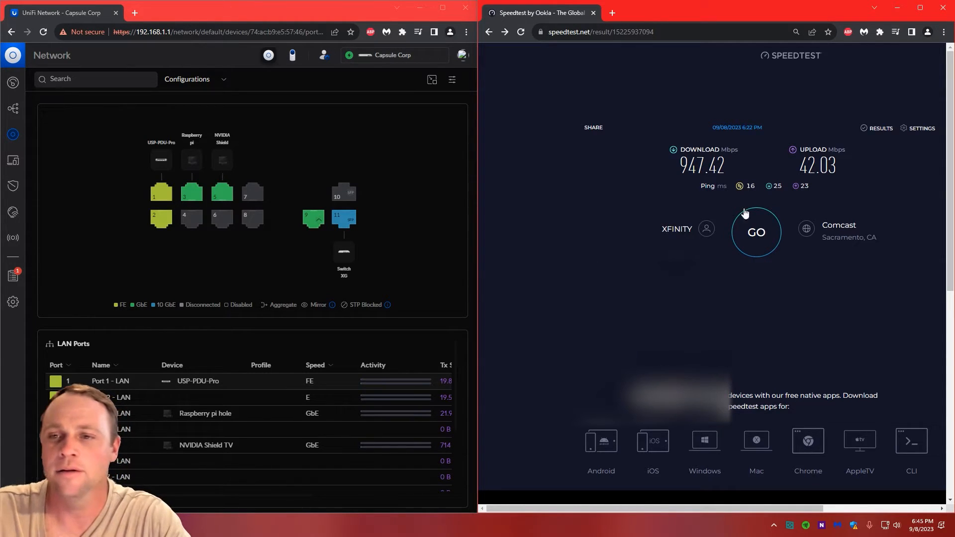
pyautogui.moveTo(760, 257)
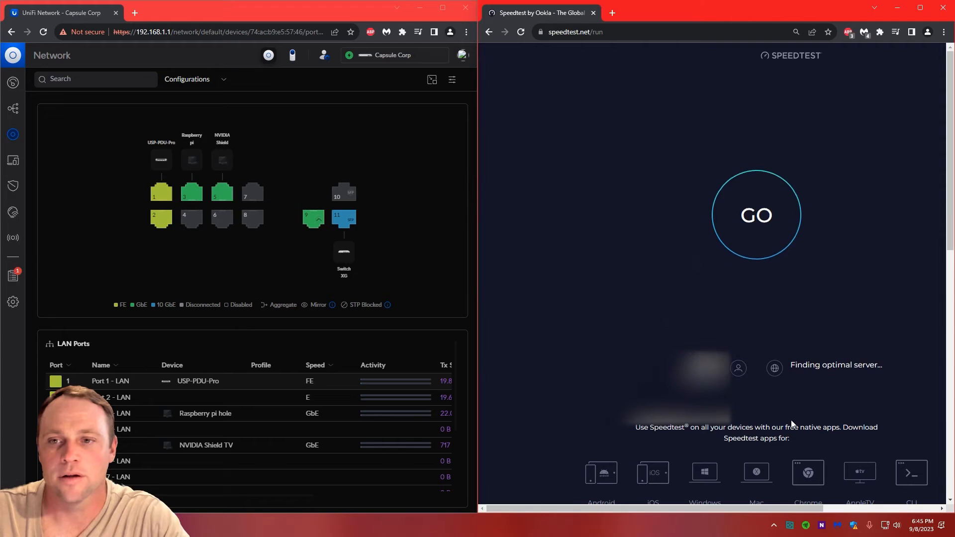
# - Start a new speed test in place of the earlier 947.42 Mbps result
pyautogui.click(756, 215)
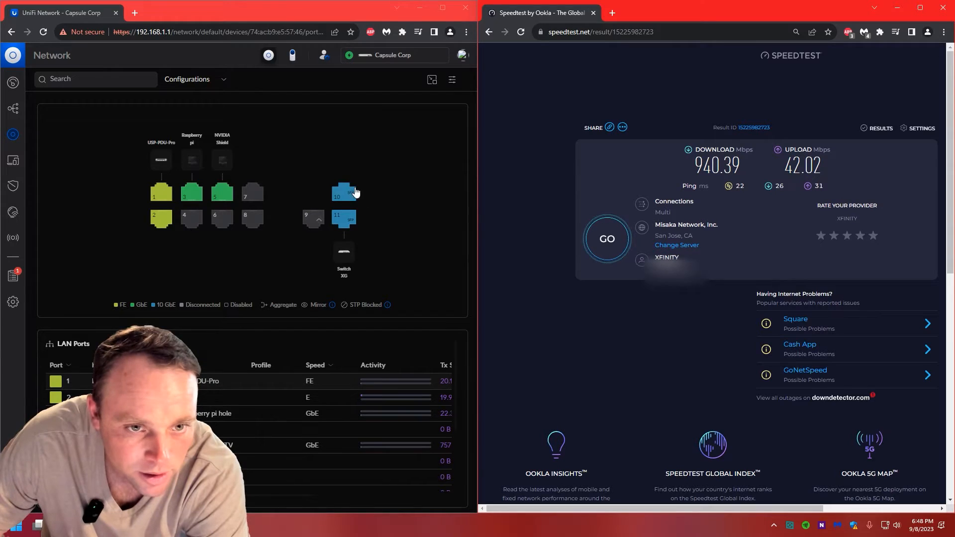
# - Edit the gateway's port Speed/Duplex settings and apply the changes
pyautogui.click(313, 217)
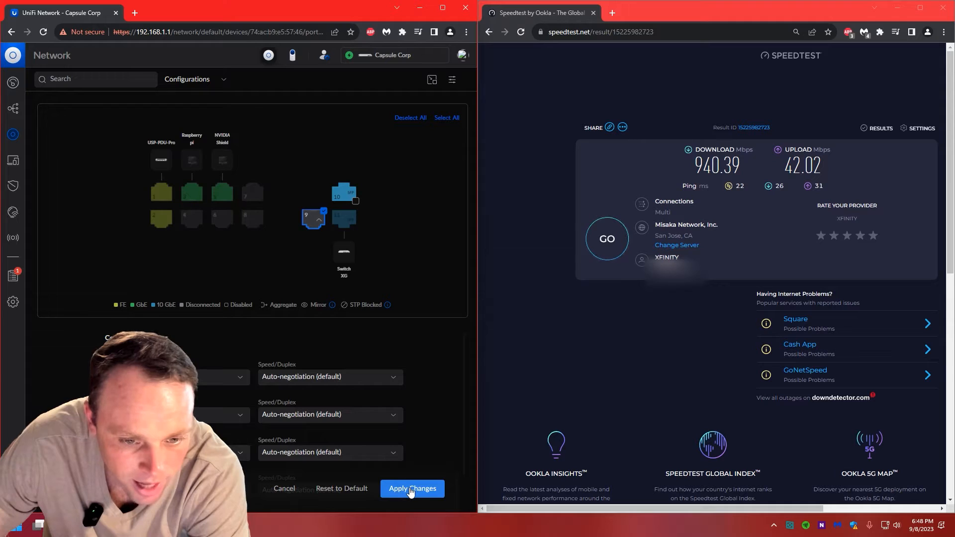
pyautogui.click(412, 488)
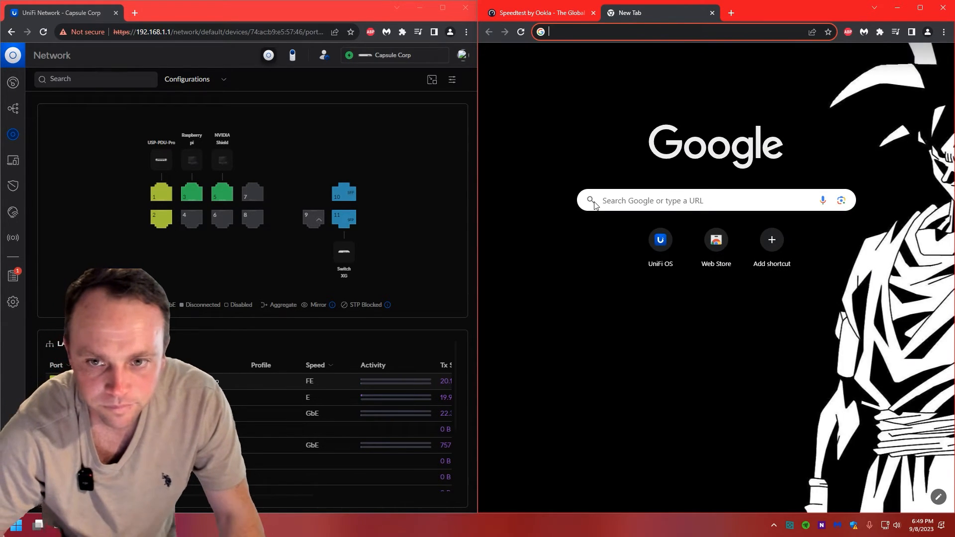
# - Search Google for 'goku' to confirm the connection works, then close that tab
pyautogui.write('goku')
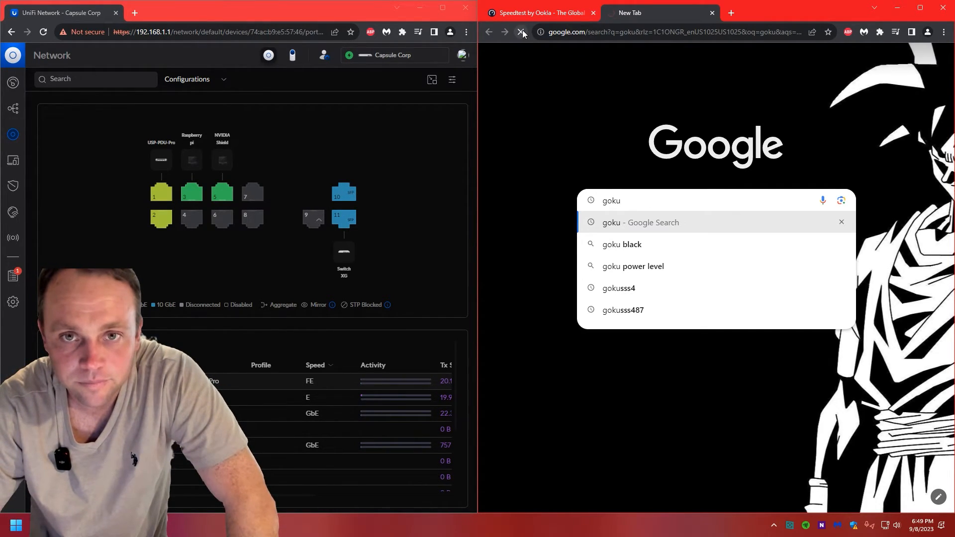
pyautogui.click(523, 32)
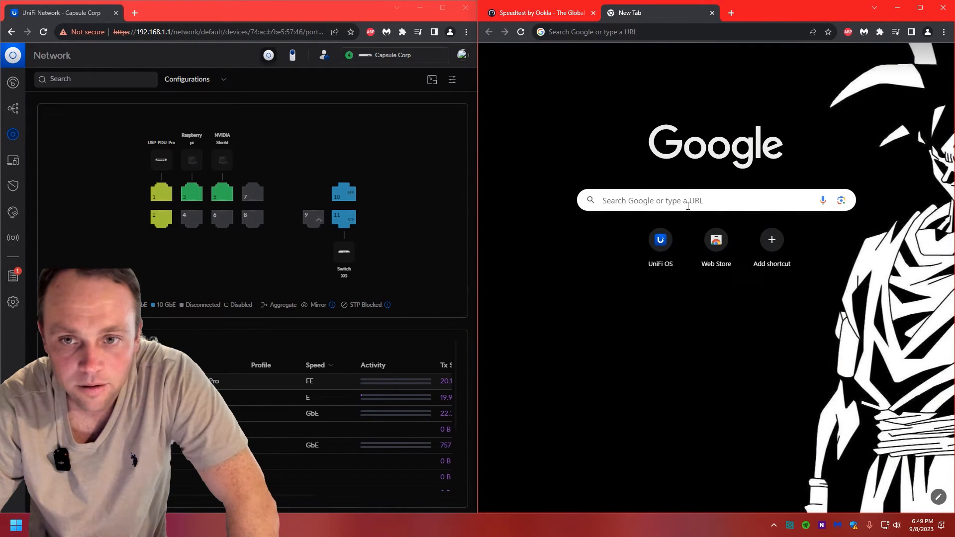
pyautogui.write('goku')
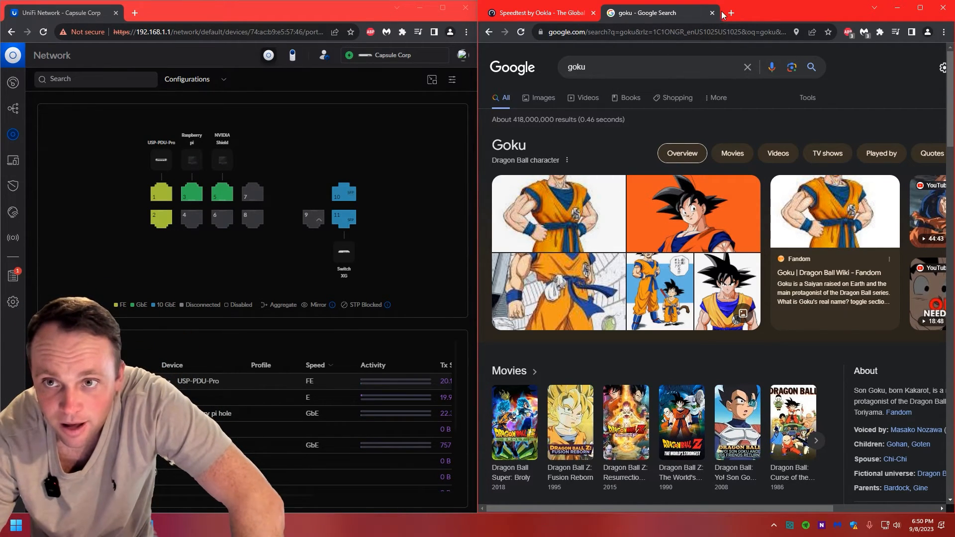
pyautogui.click(538, 12)
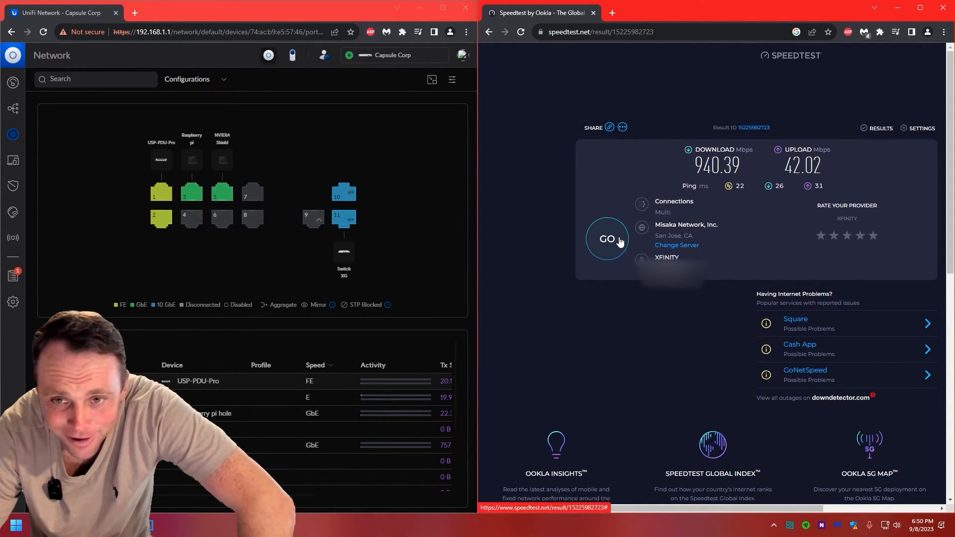
# - Start another speed test, clearing the 940.39 Mbps result
pyautogui.click(606, 238)
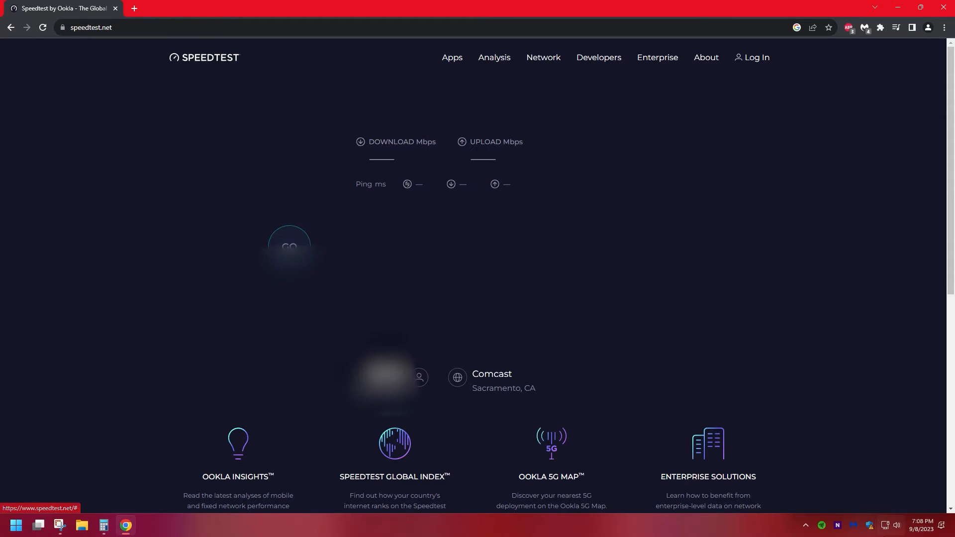
pyautogui.click(289, 245)
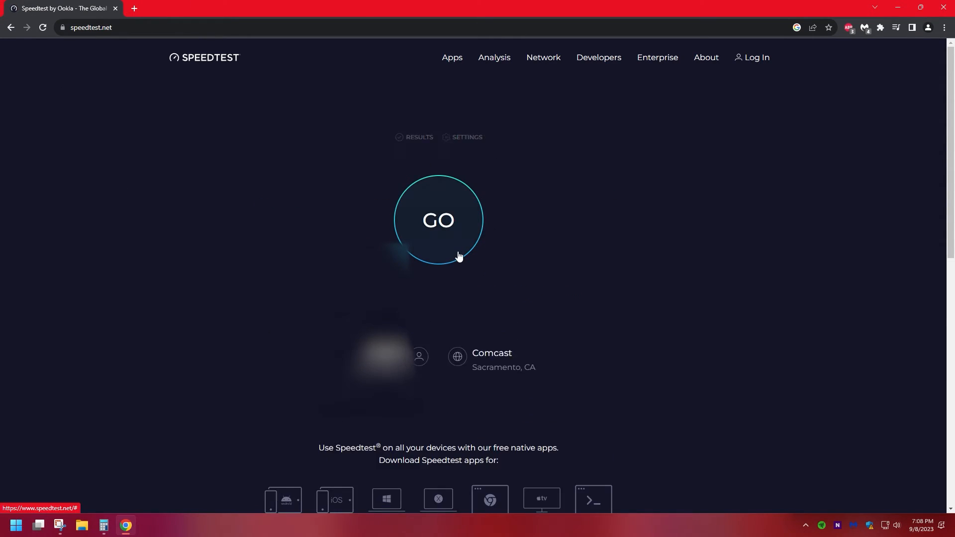
pyautogui.click(438, 220)
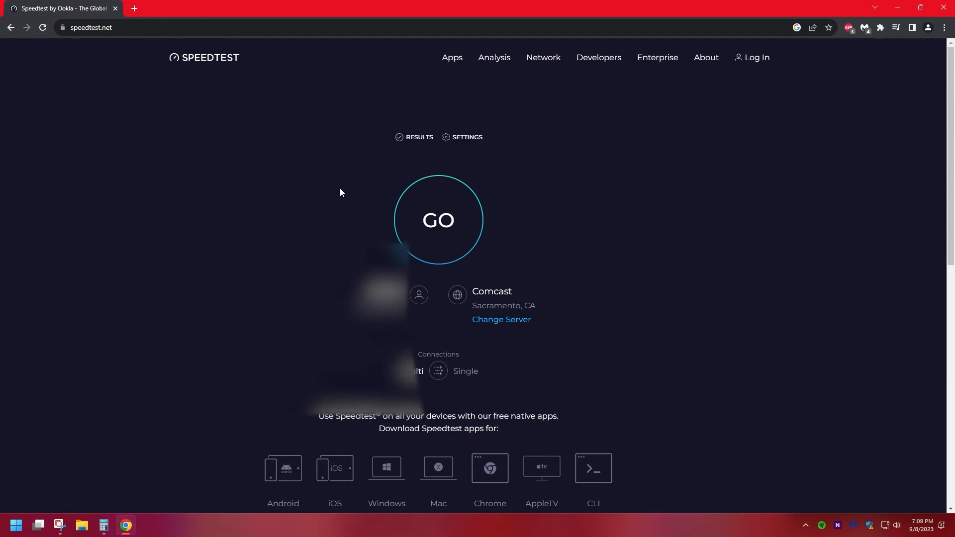
# - Run the speed test, reaching 1435.06 Mbps download and 41.97 Mbps upload
pyautogui.click(437, 220)
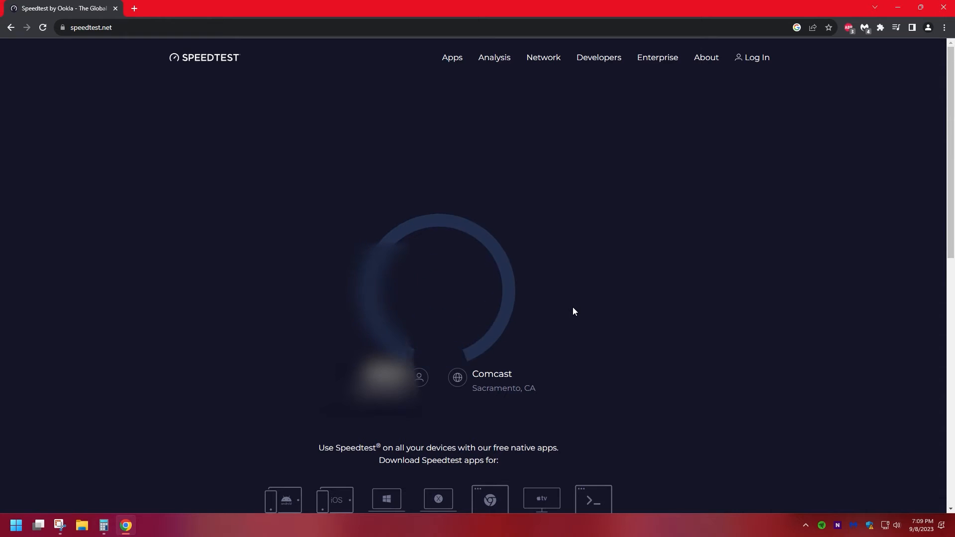
pyautogui.click(438, 286)
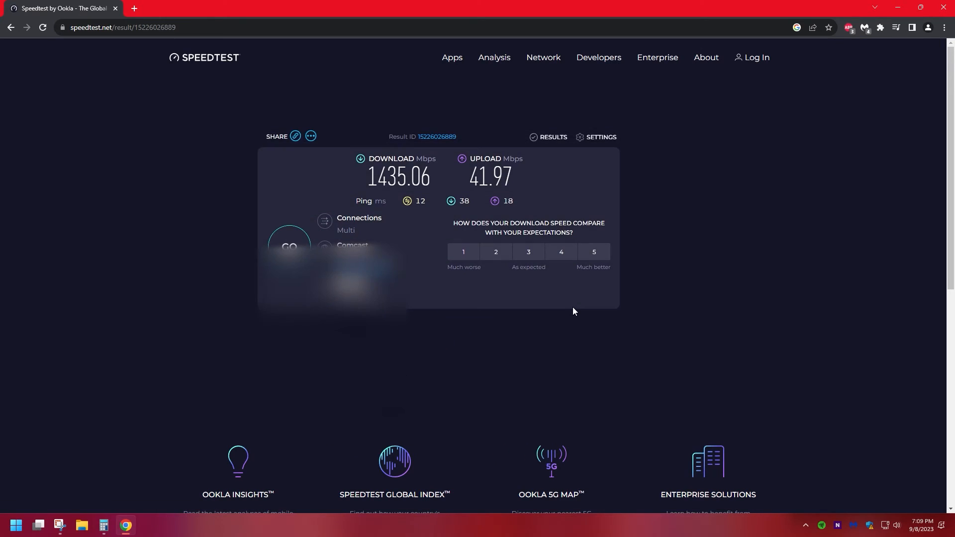
pyautogui.scroll(-3)
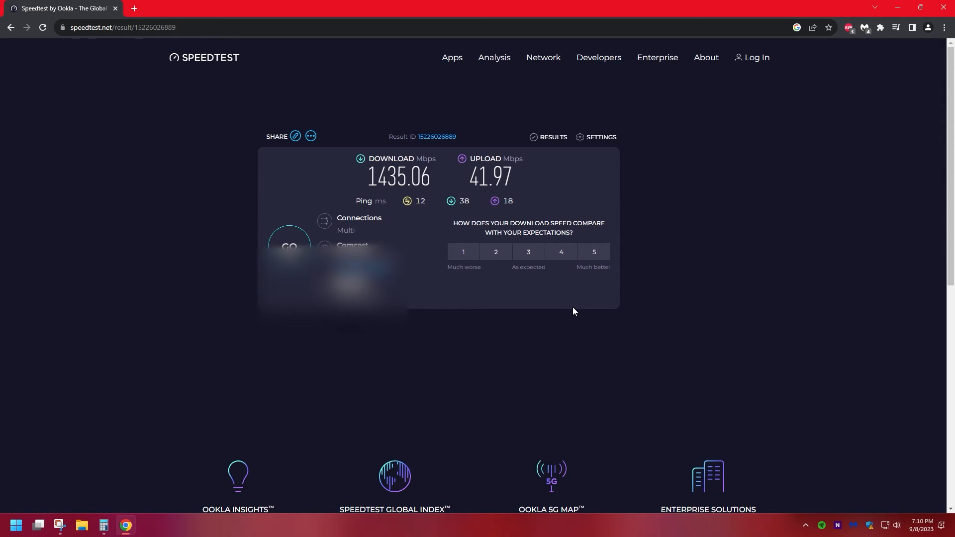
pyautogui.moveTo(213, 4)
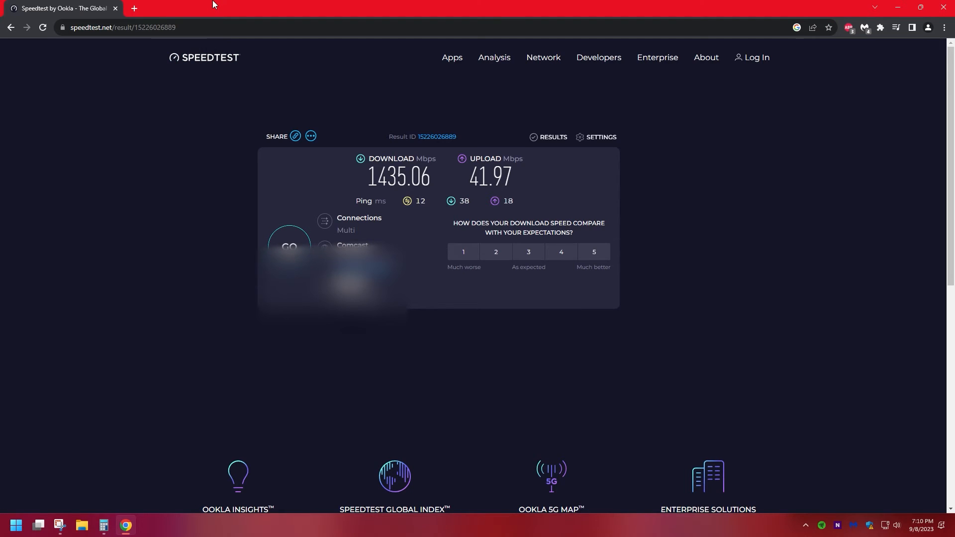